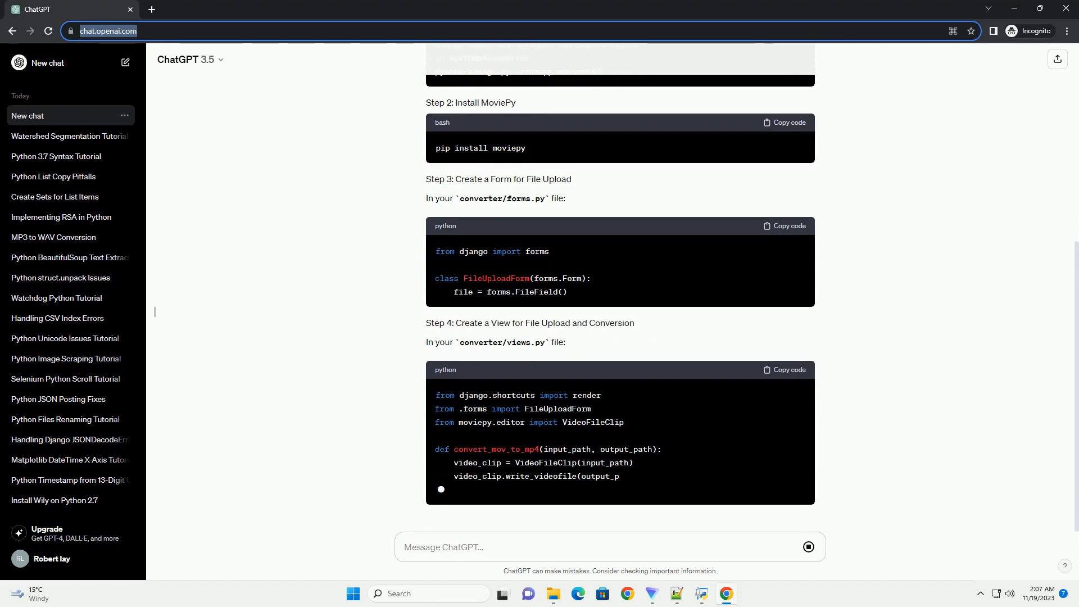
{"action": "scroll", "scroll_direction": "down", "scroll_amount": 3}
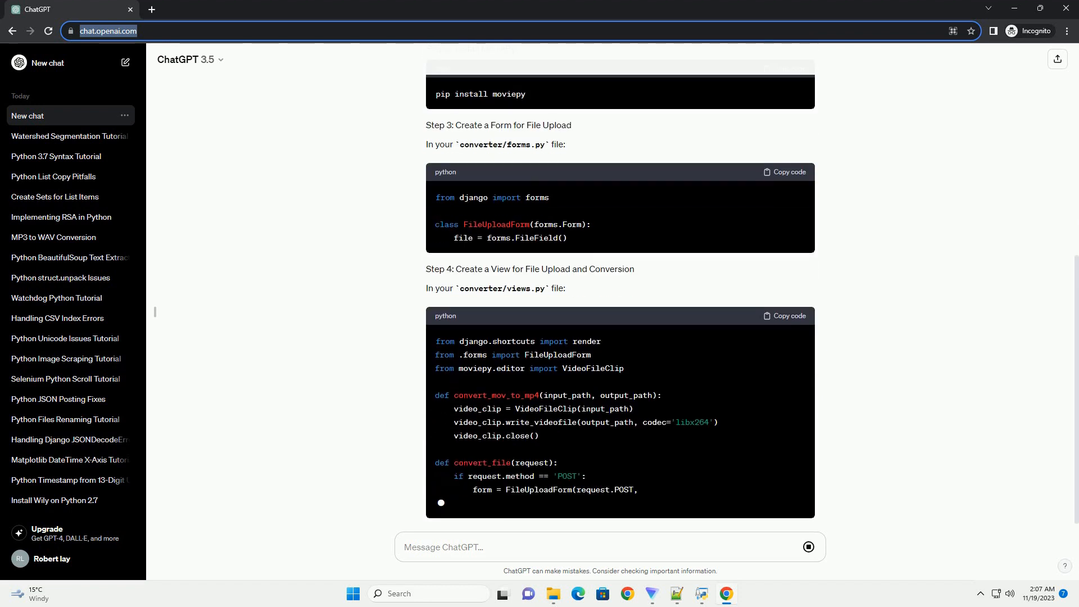
{"action": "scroll", "scroll_direction": "down", "scroll_amount": 3}
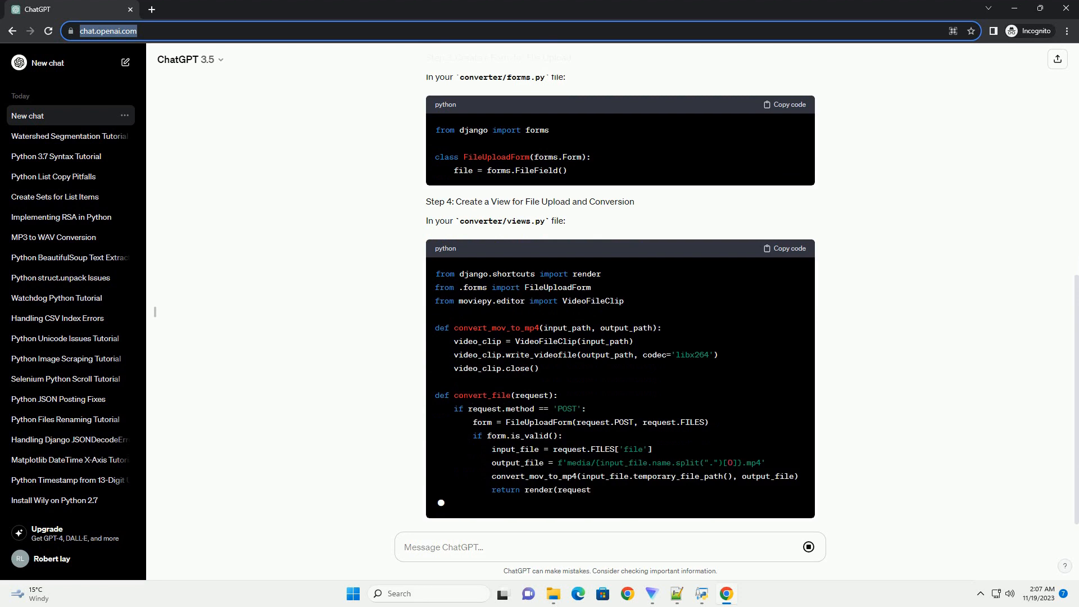
{"action": "scroll", "scroll_direction": "down", "scroll_amount": 3}
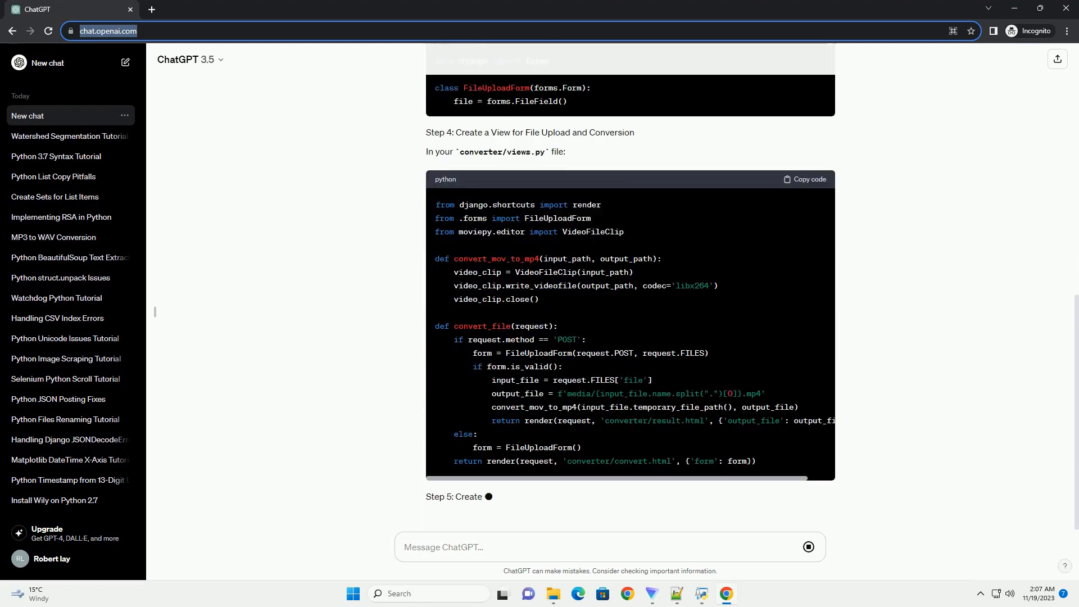
{"action": "scroll", "scroll_direction": "down", "scroll_amount": 3}
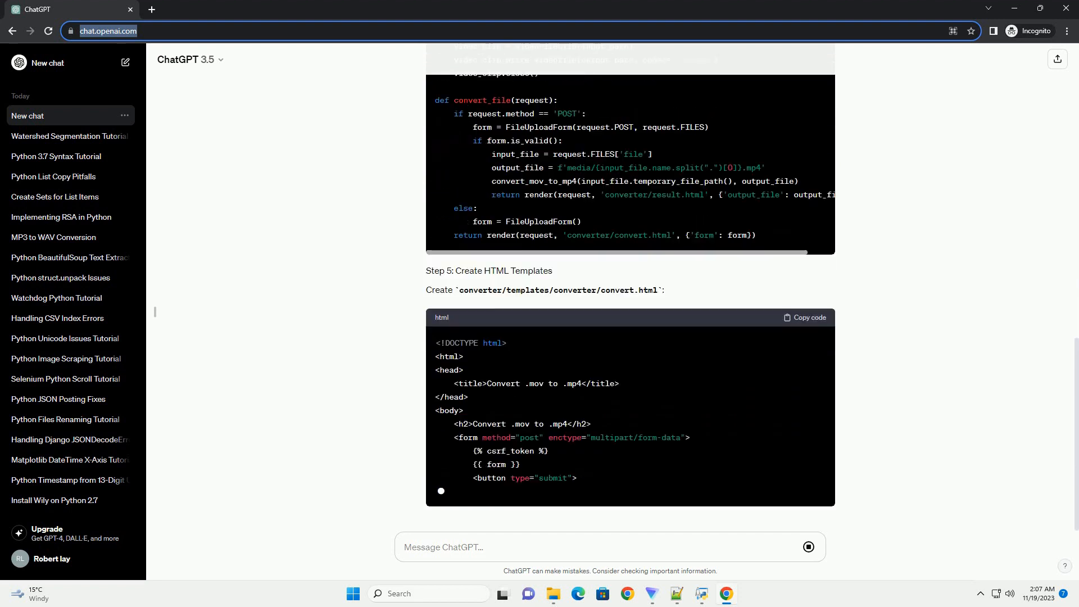
{"action": "scroll", "scroll_direction": "down", "scroll_amount": 3}
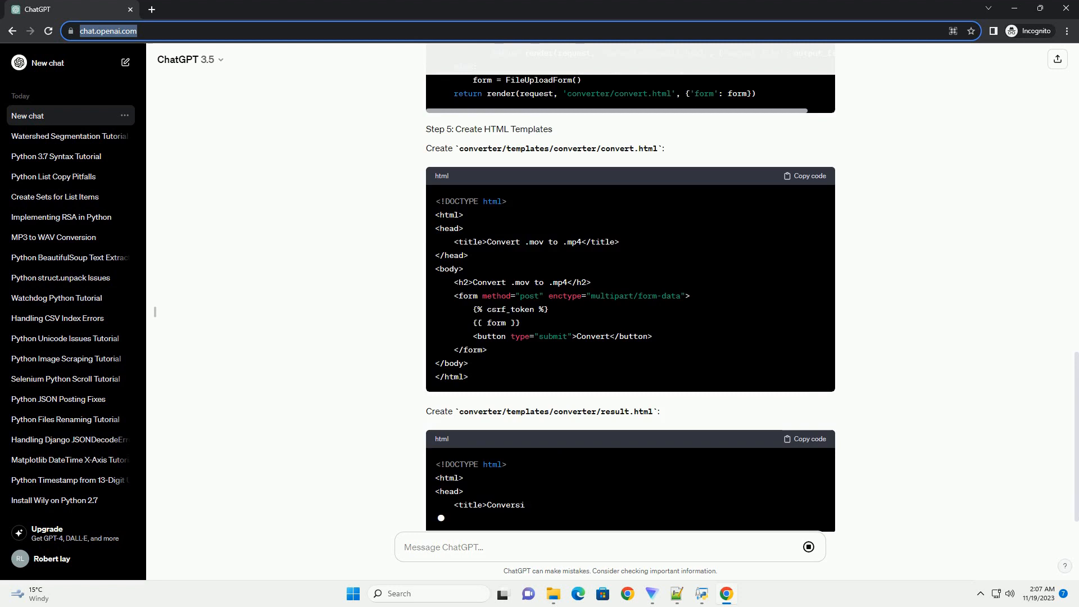
{"action": "scroll", "scroll_direction": "down", "scroll_amount": 3}
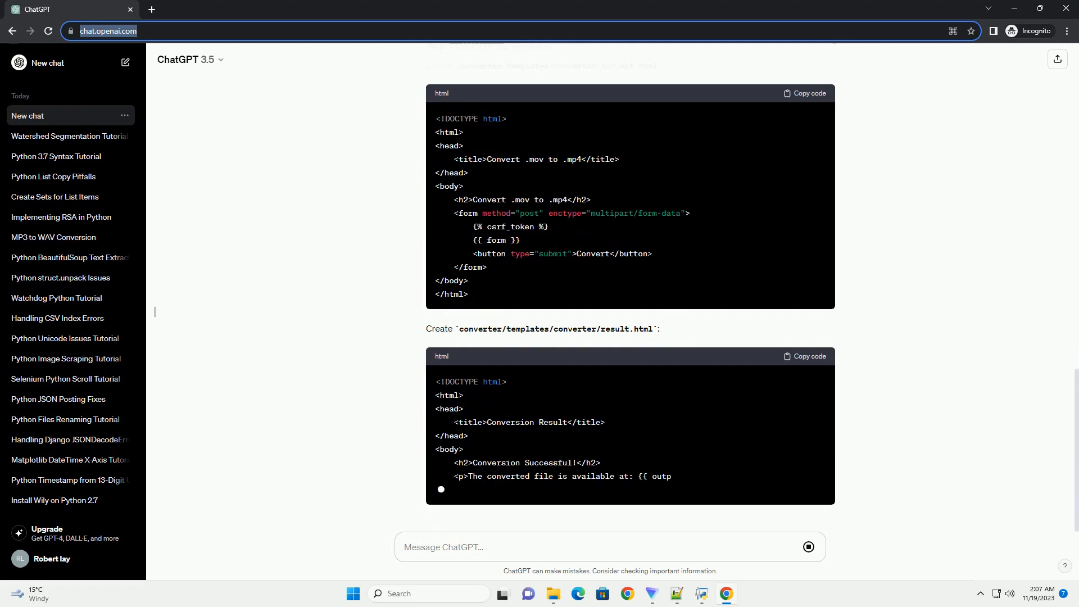
{"action": "scroll", "scroll_direction": "down", "scroll_amount": 3}
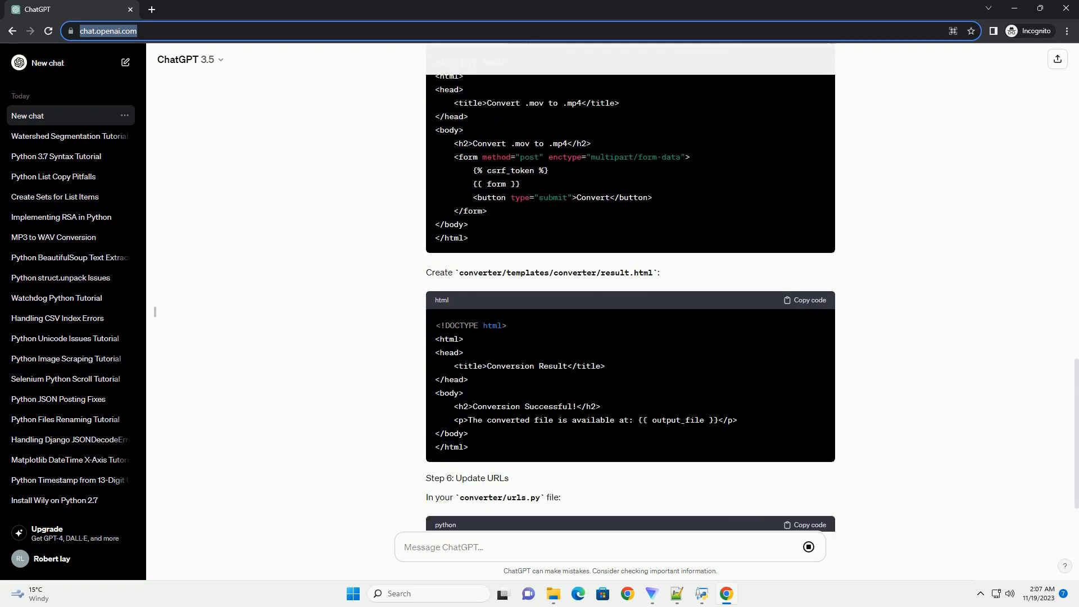
{"action": "scroll", "scroll_direction": "down", "scroll_amount": 3}
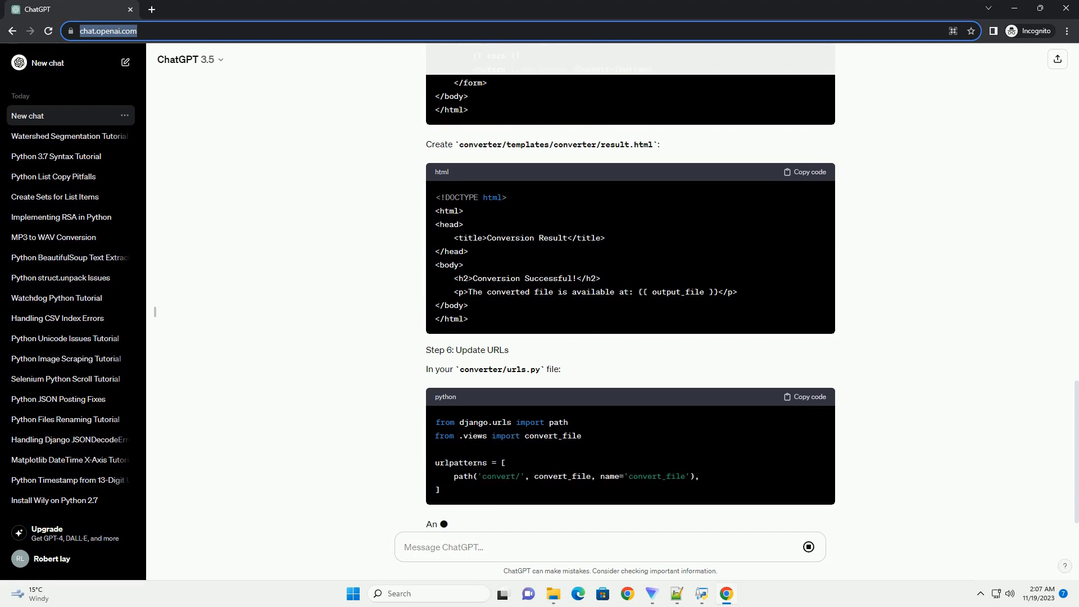
{"action": "scroll", "scroll_direction": "down", "scroll_amount": 3}
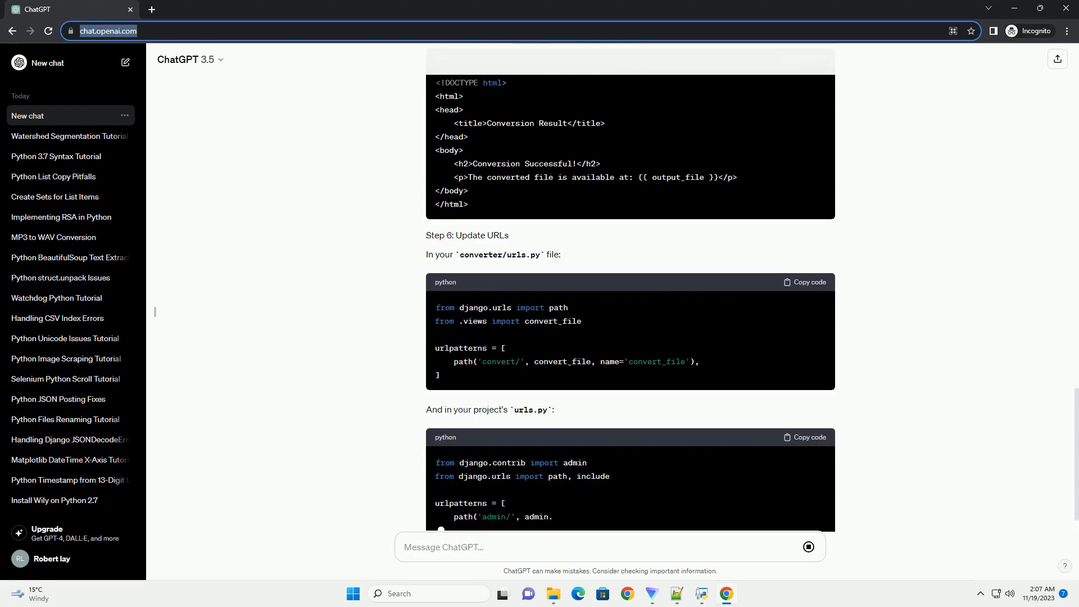
{"action": "scroll", "scroll_direction": "down", "scroll_amount": 3}
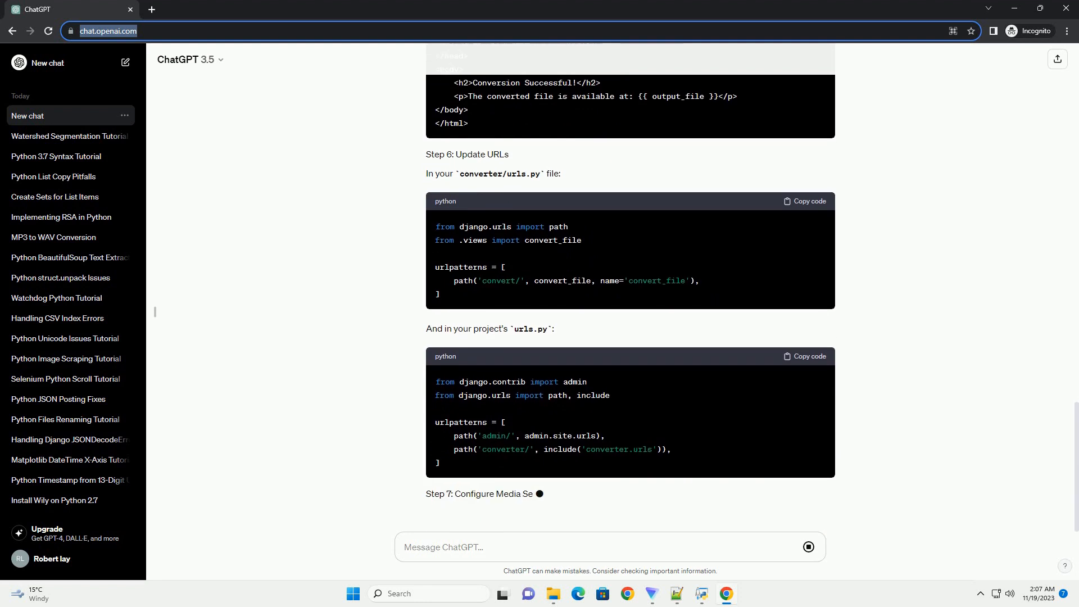
{"action": "scroll", "scroll_direction": "down", "scroll_amount": 3}
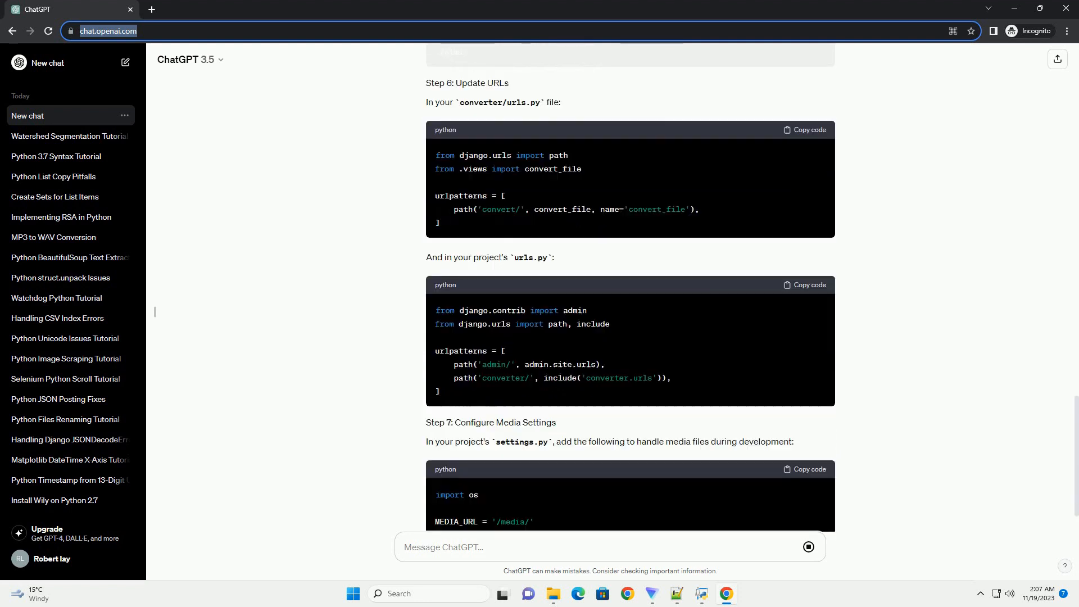
{"action": "scroll", "scroll_direction": "down", "scroll_amount": 3}
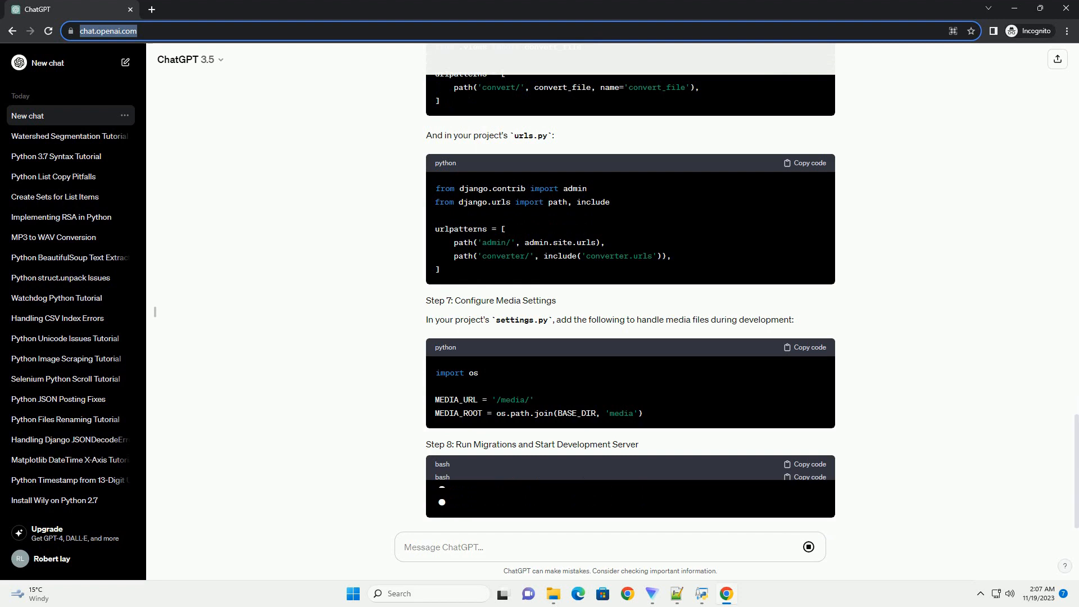